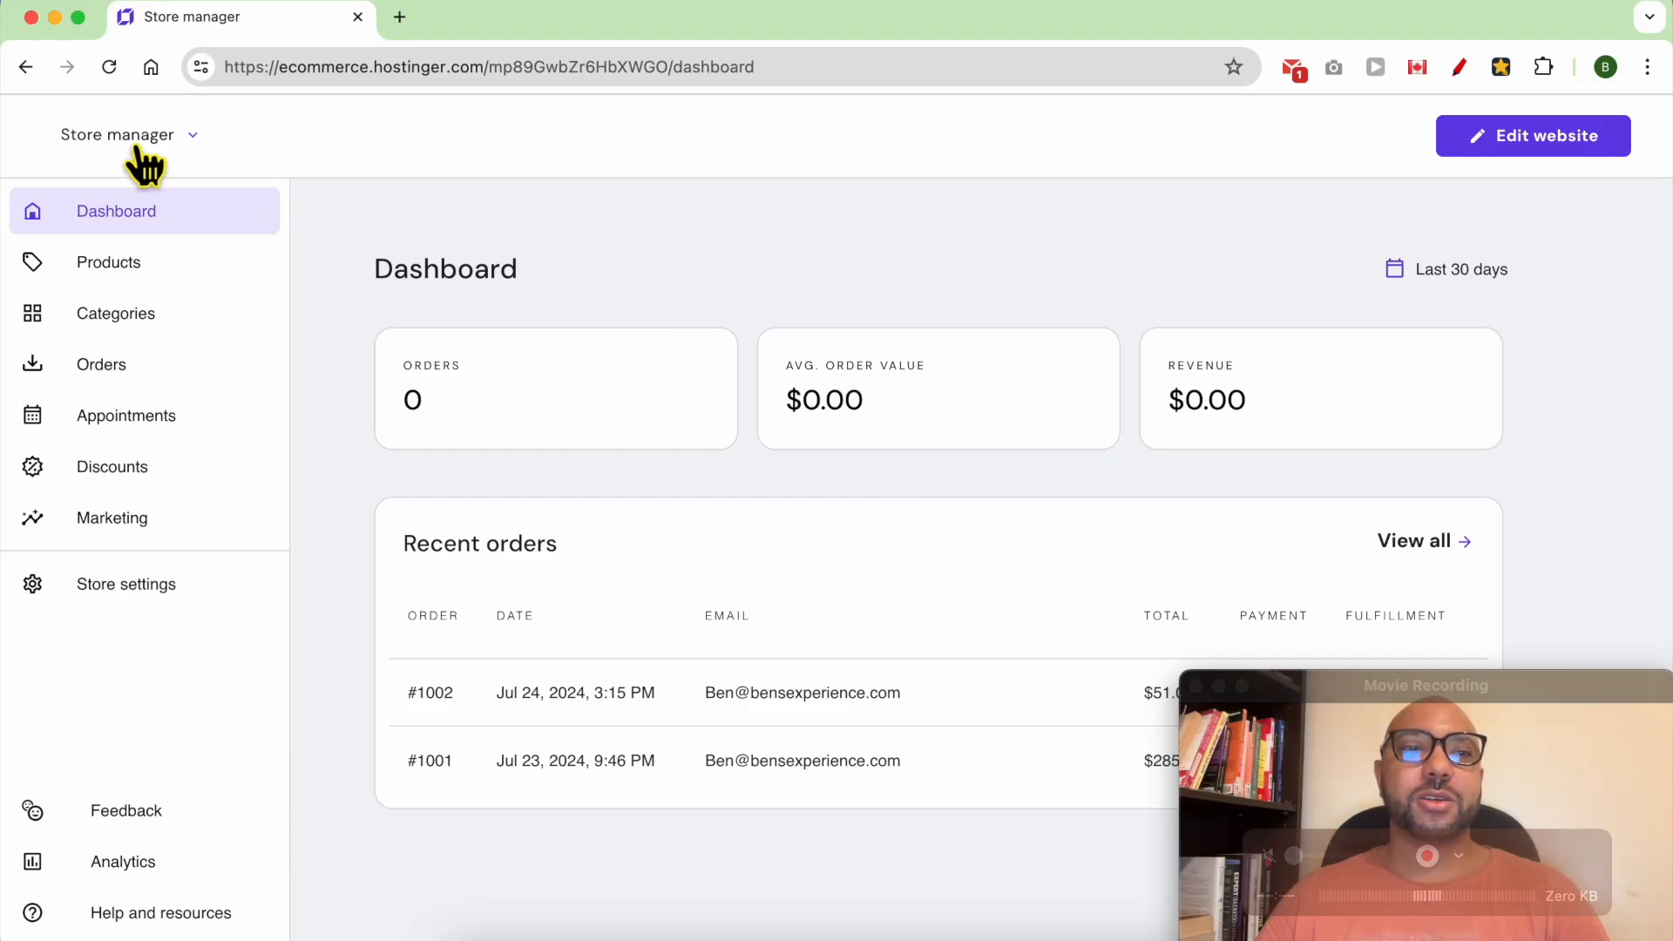
mouse_move(276, 467)
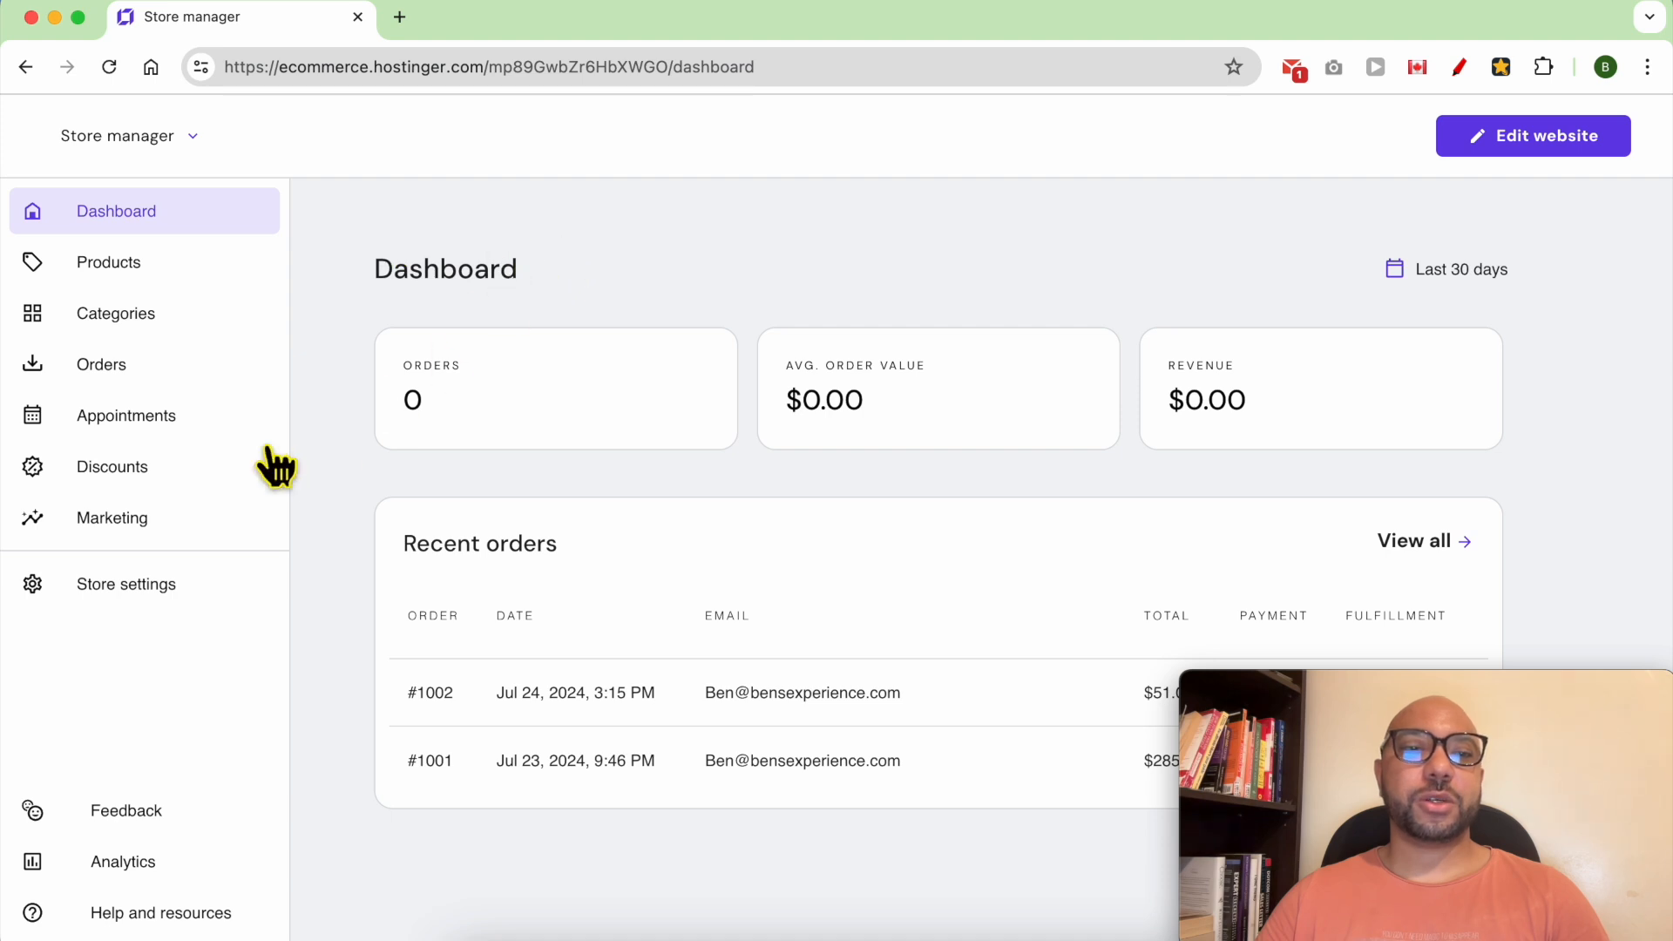
Step: Open Store details from the Store settings sidebar to view name and regional settings
left_click(125, 583)
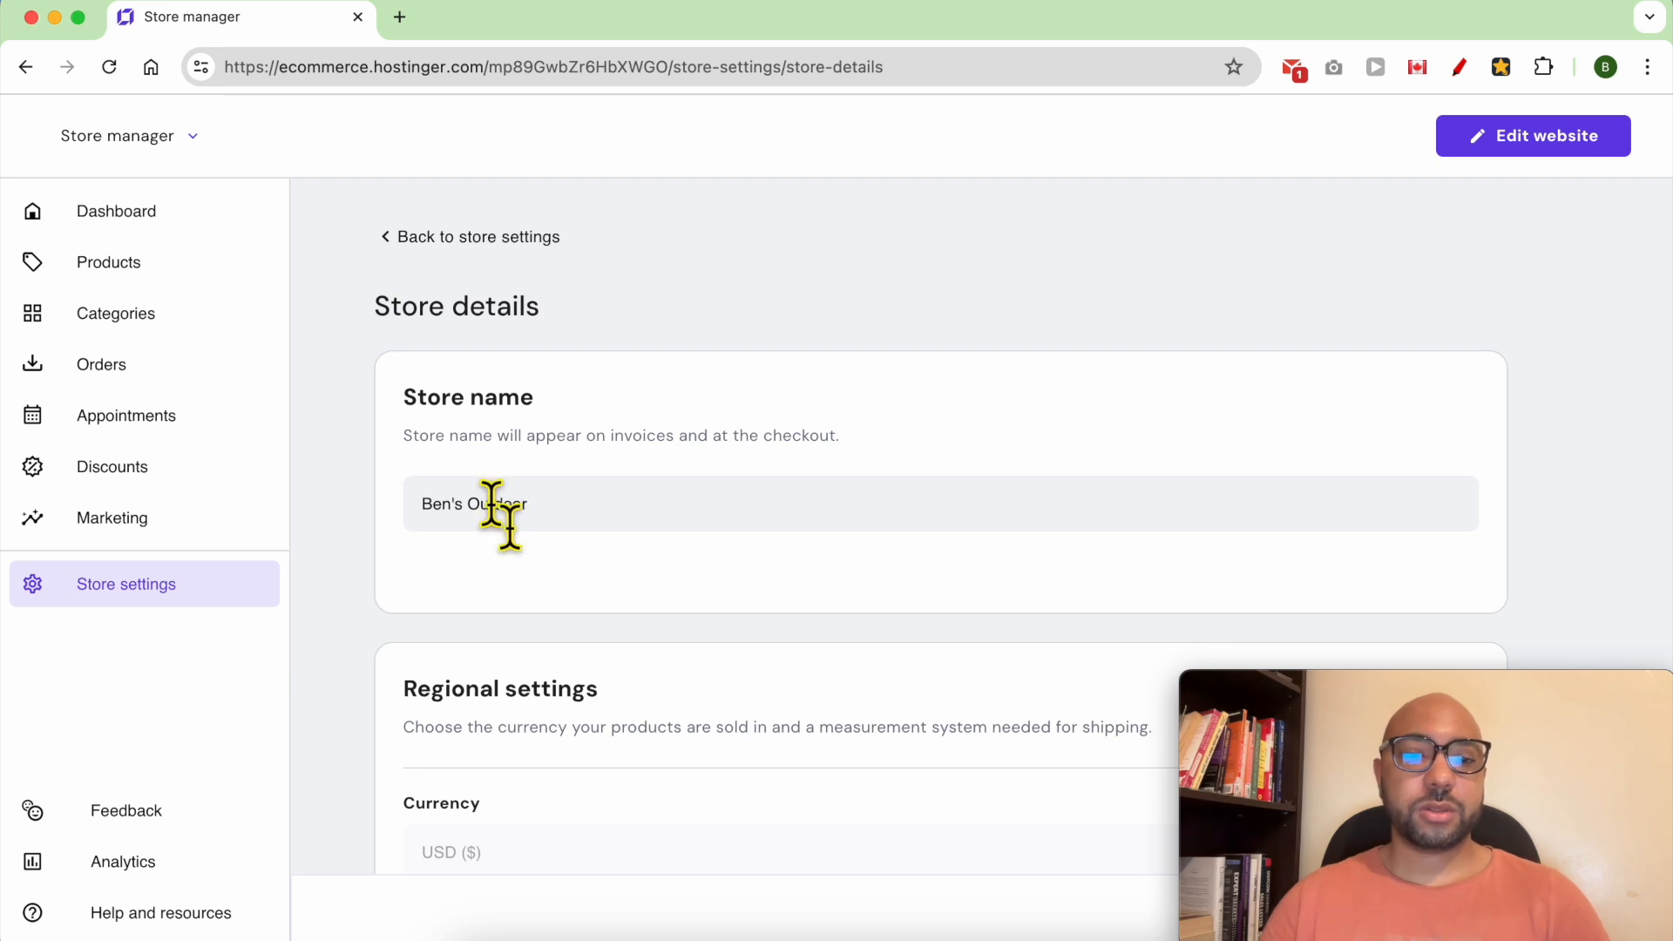
Step: Set the Measurement System under Regional settings to Metric (kg, cm)
scroll("down", 3)
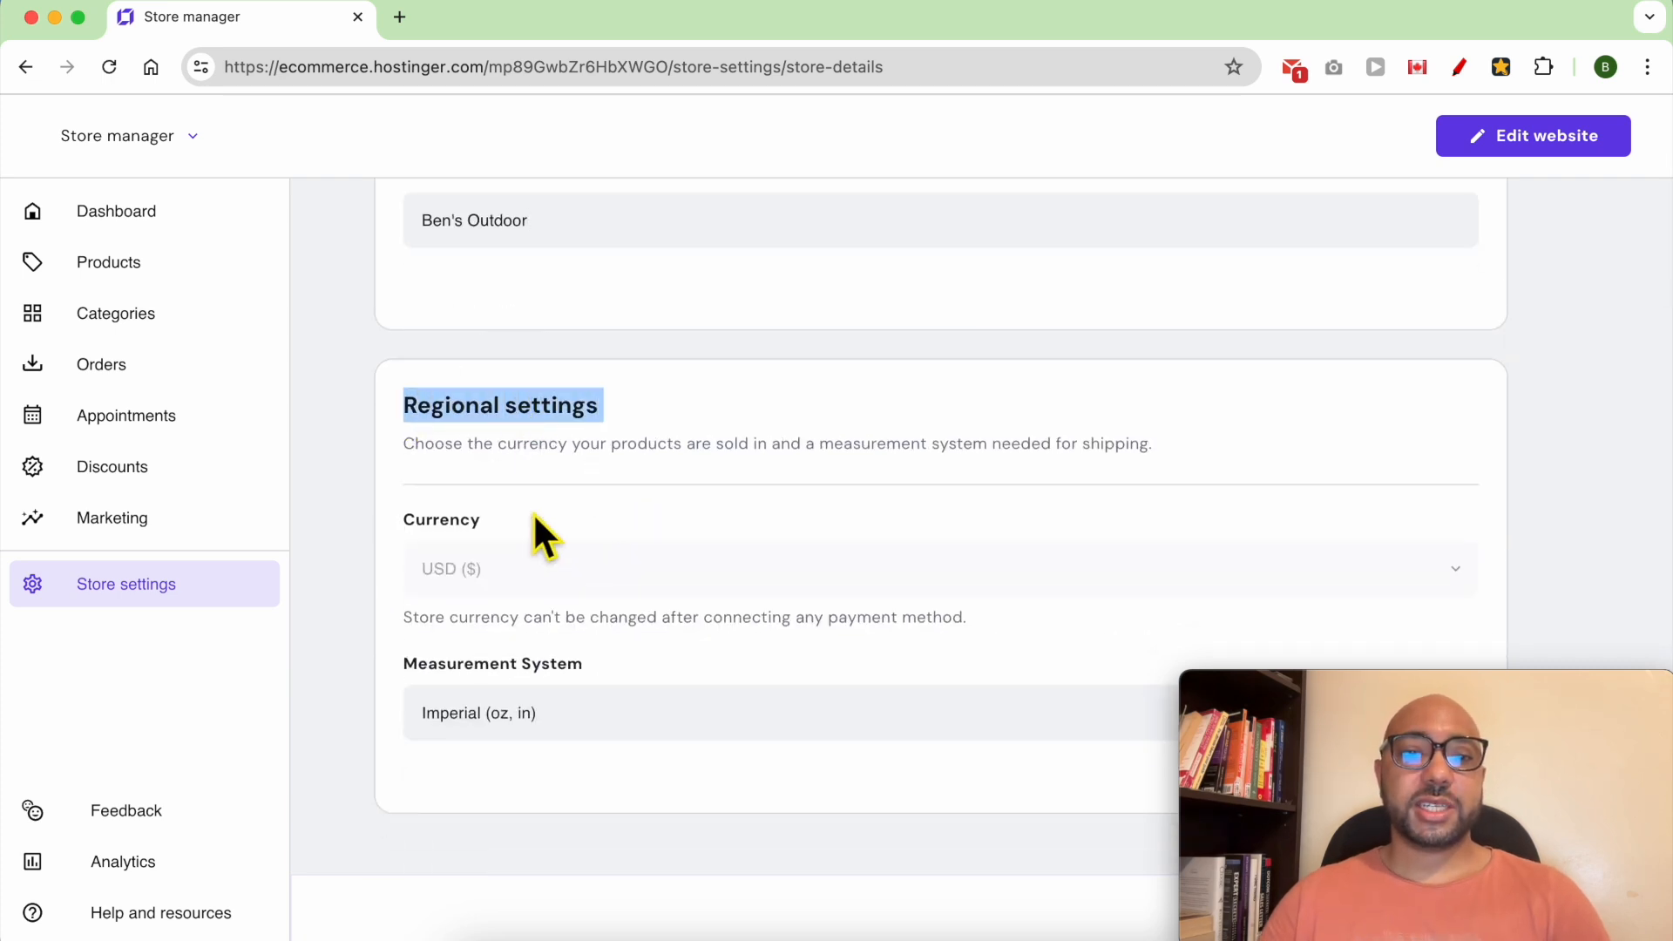
mouse_move(528, 598)
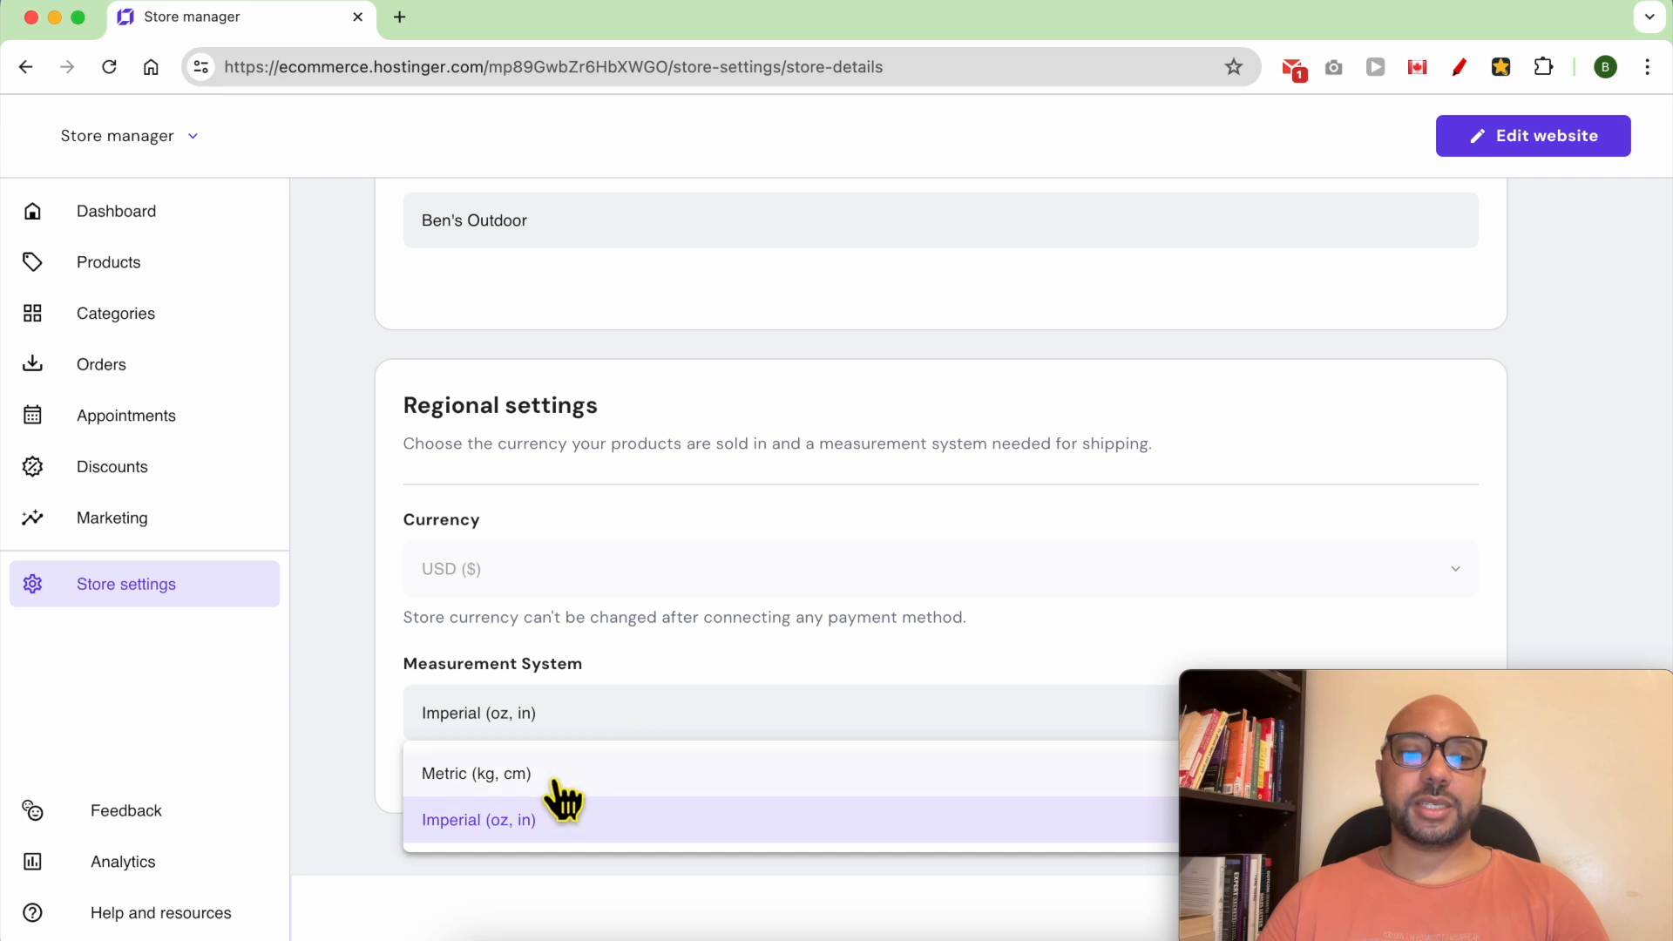
left_click(475, 774)
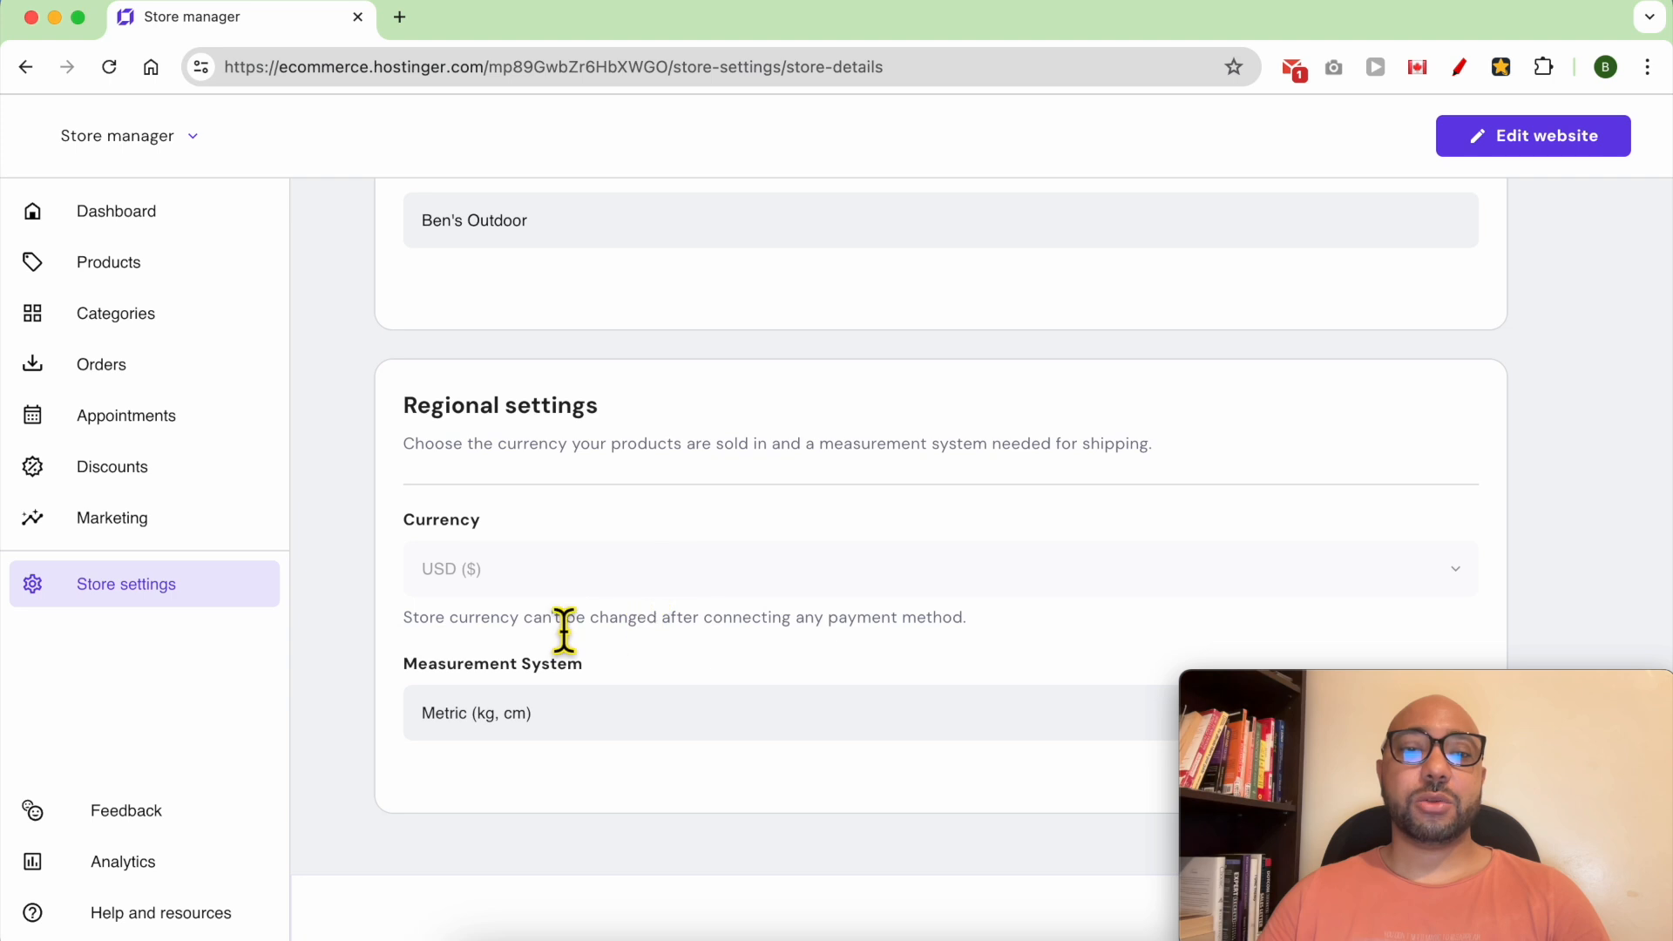
mouse_move(629, 629)
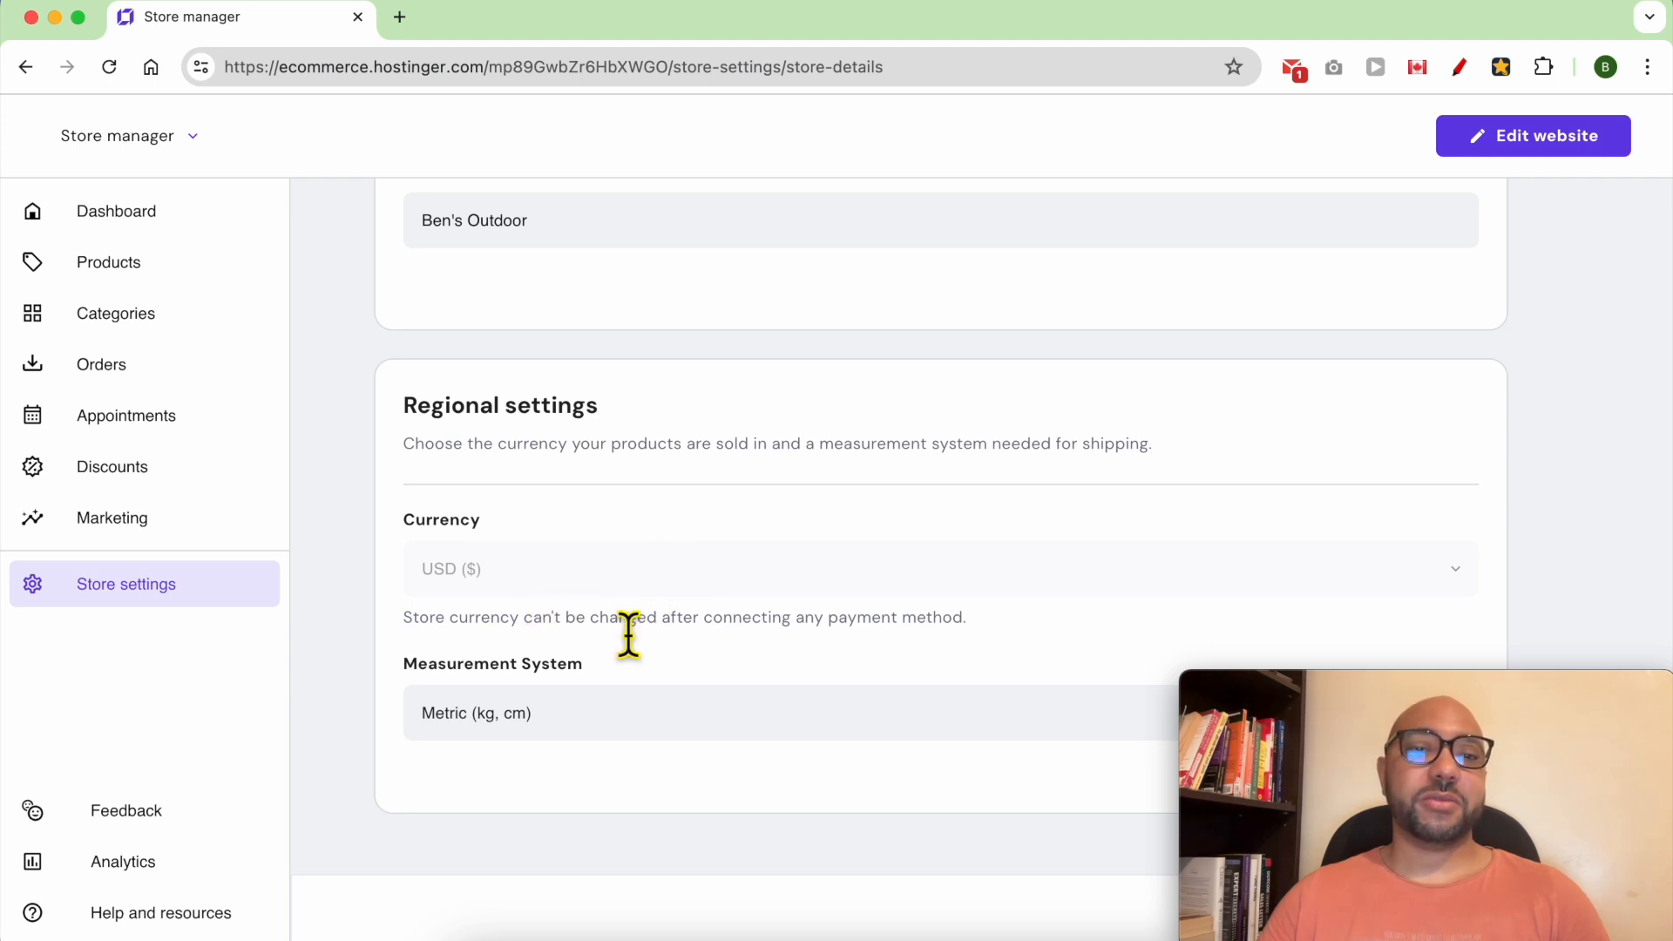
Step: Open the Store settings Payments page showing PayPal enabled and Stripe unconnected
left_click(125, 583)
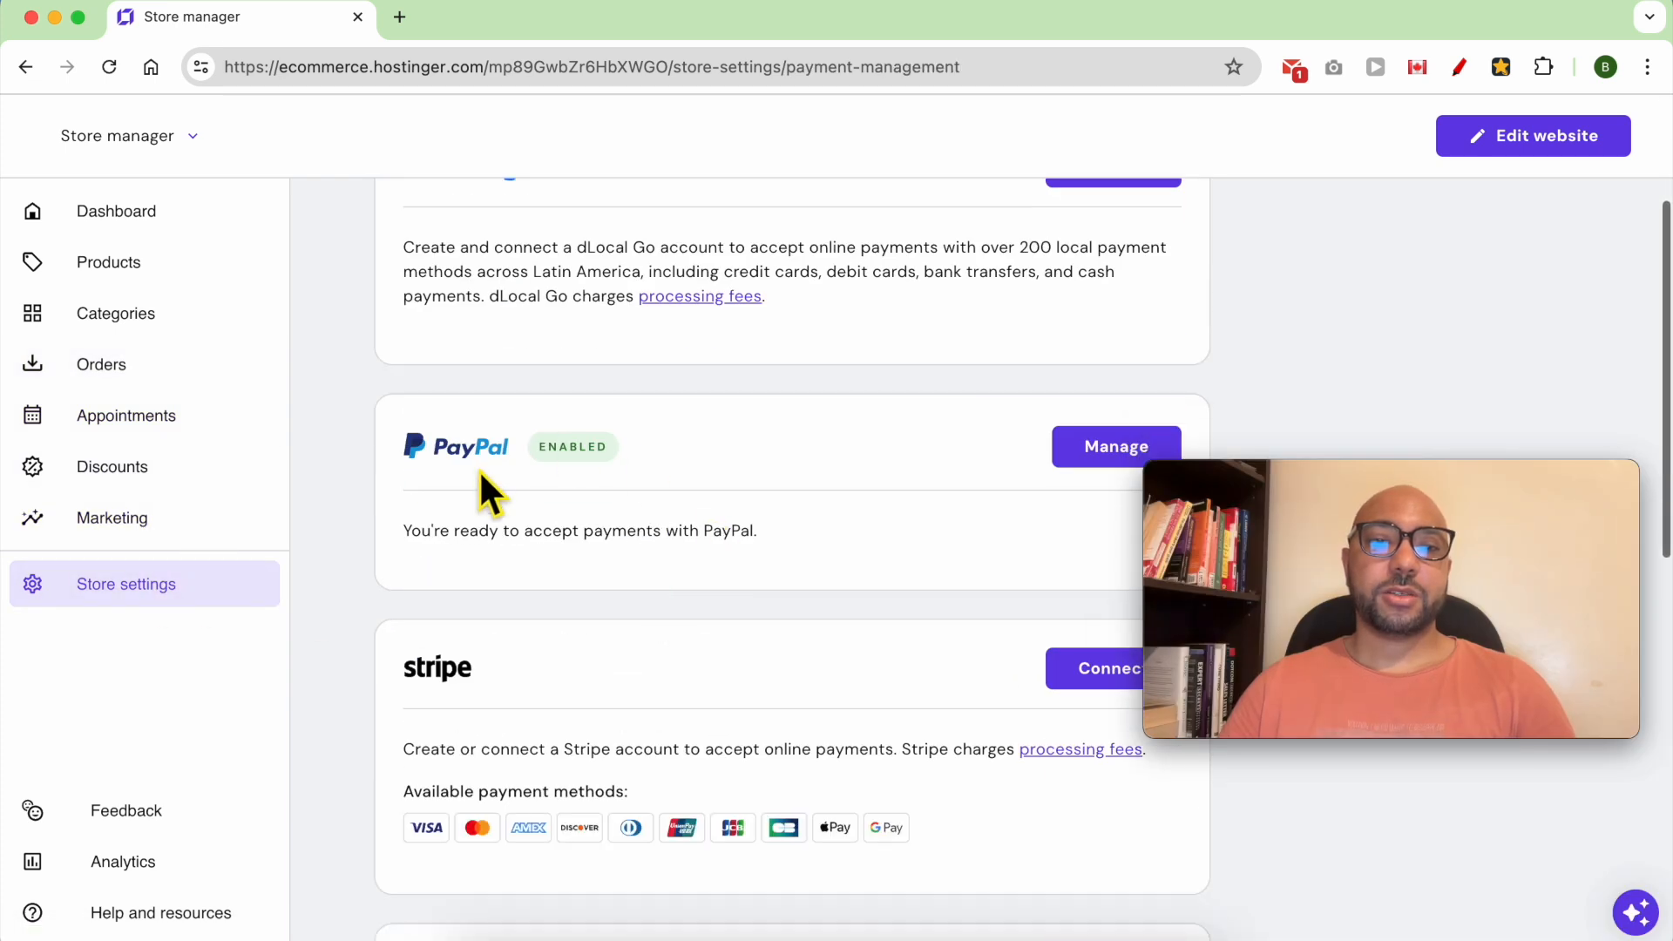
mouse_move(590, 461)
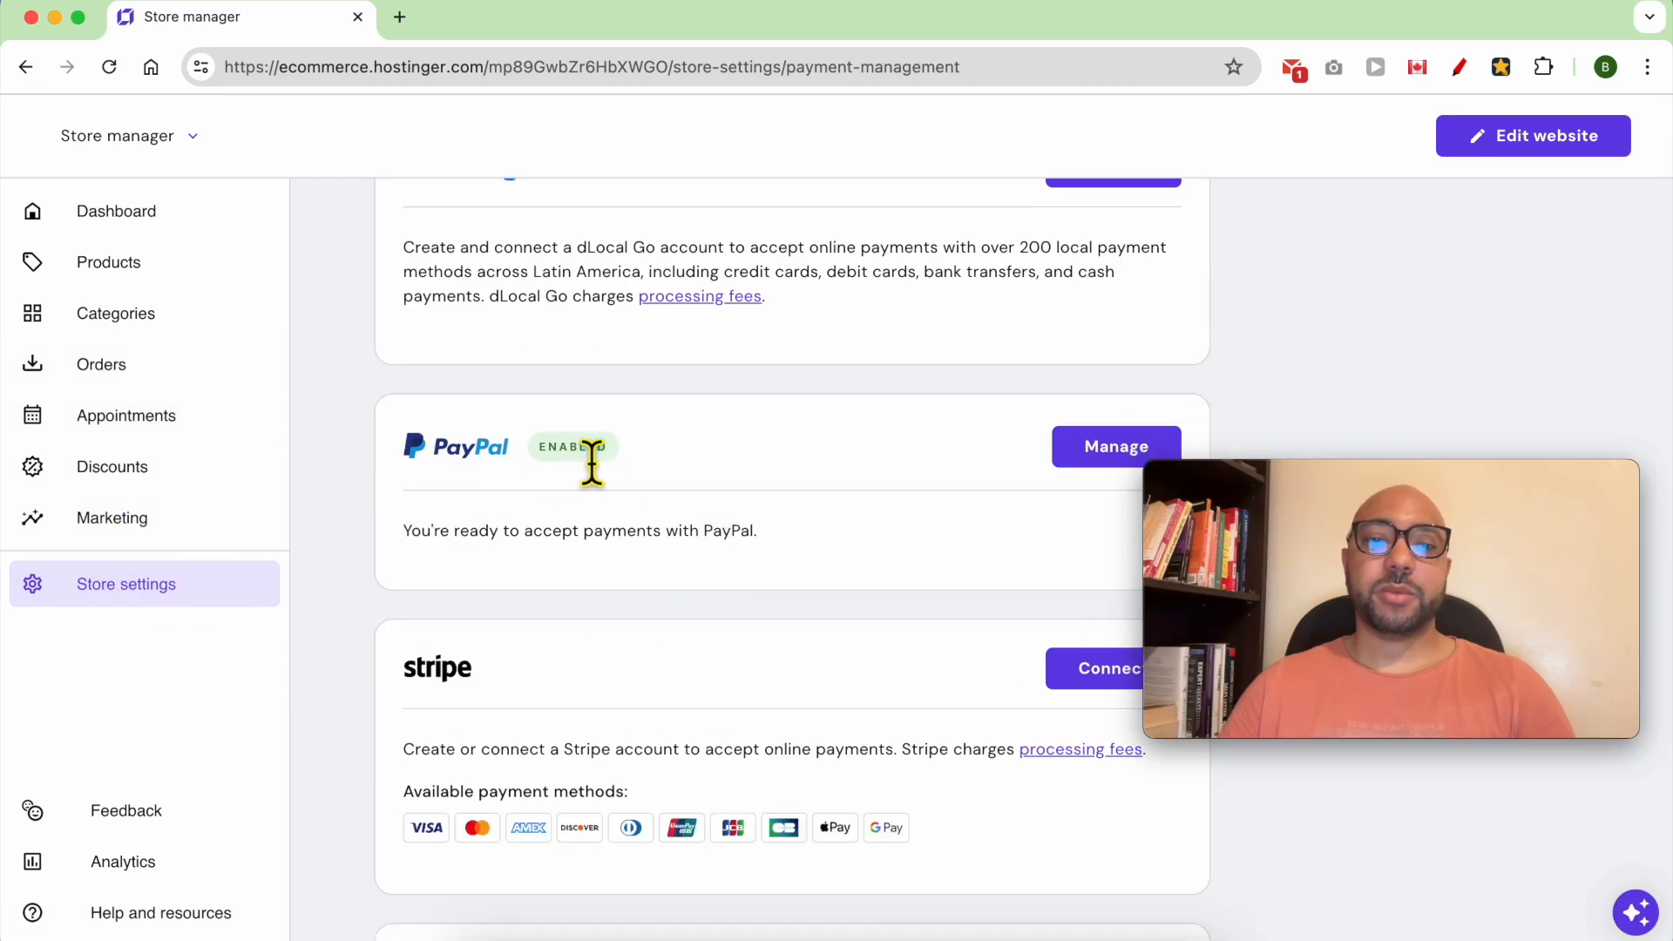
Step: Open PayPal's Manage settings and disconnect PayPal from the store
left_click(1115, 446)
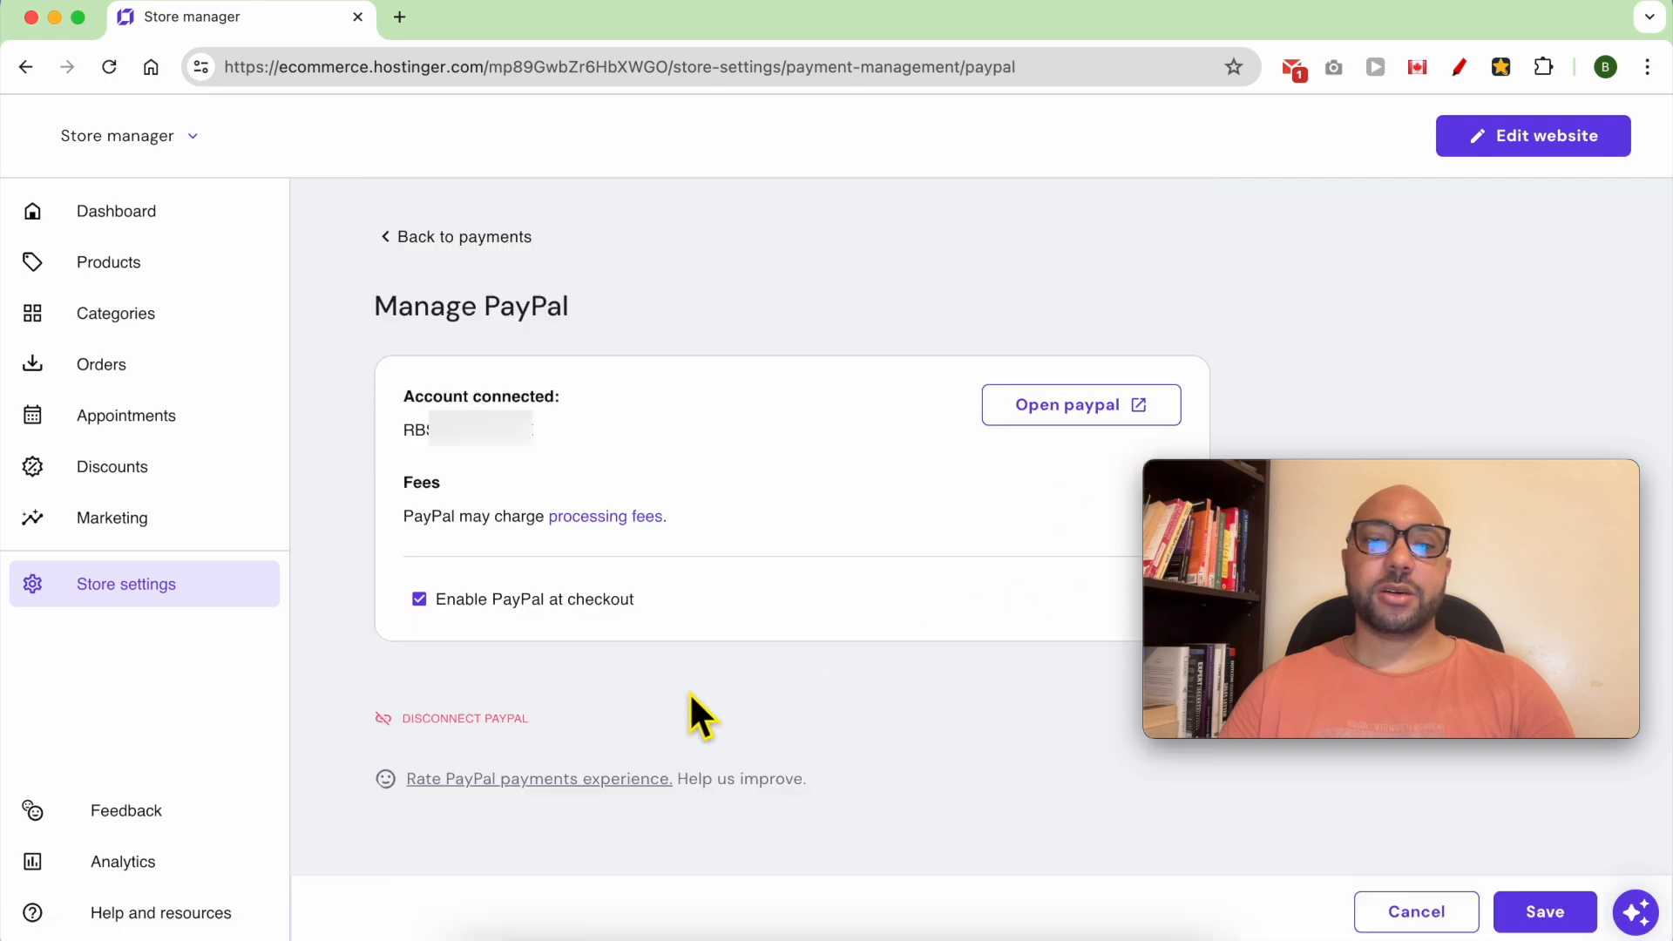
mouse_move(464, 731)
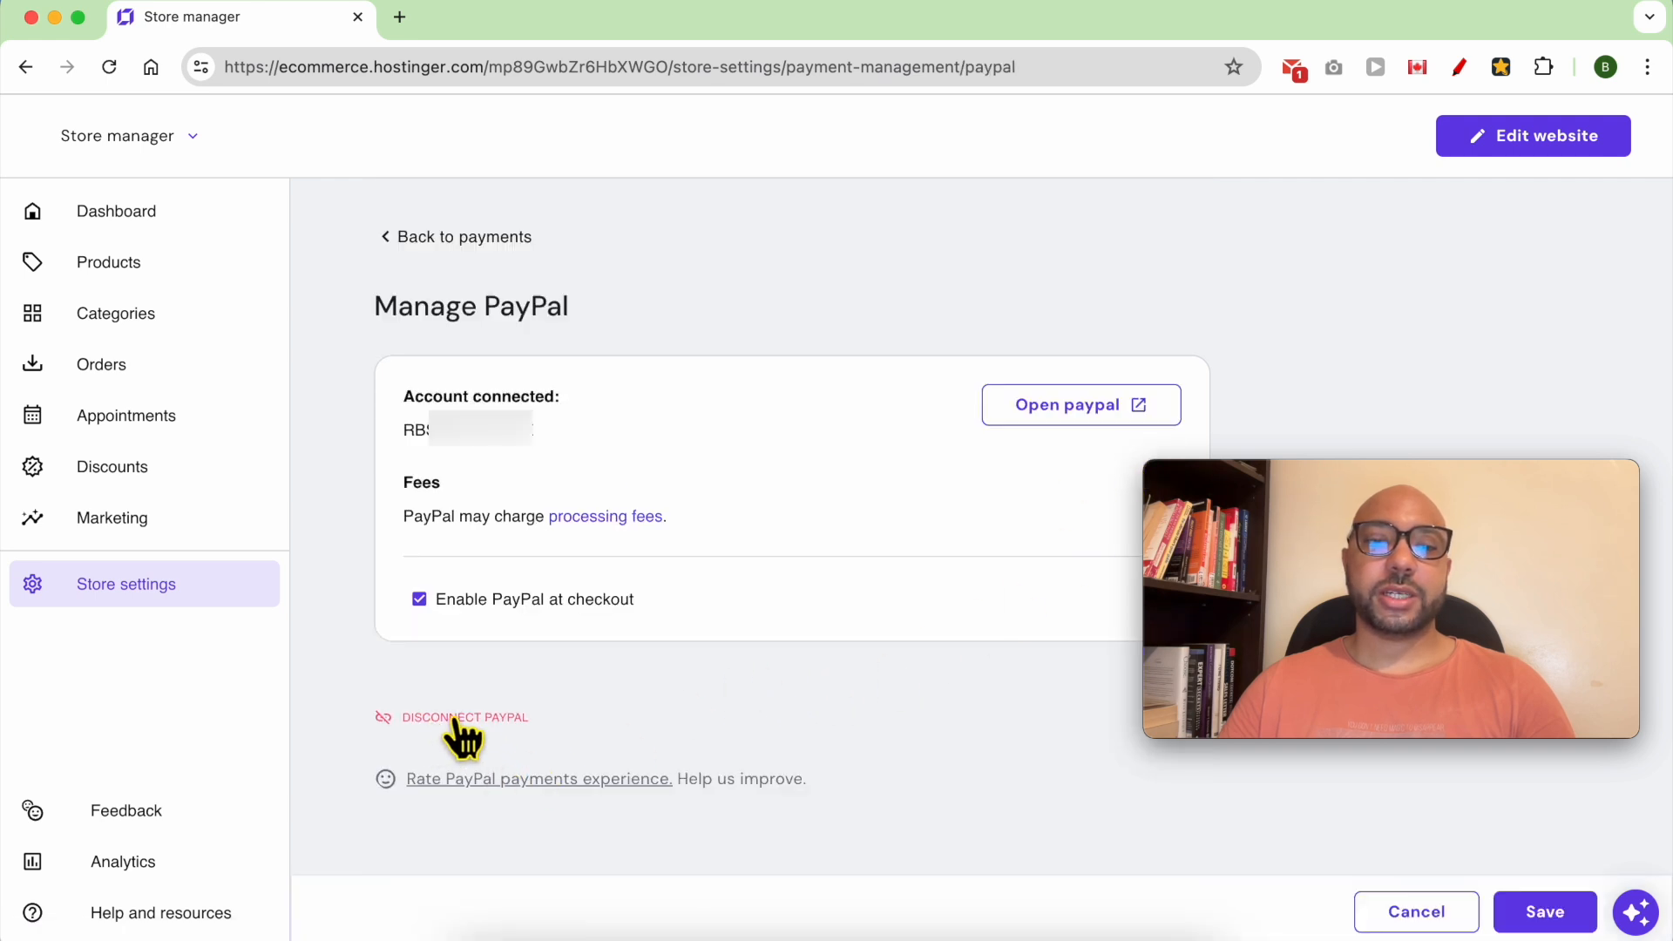
mouse_move(1035, 623)
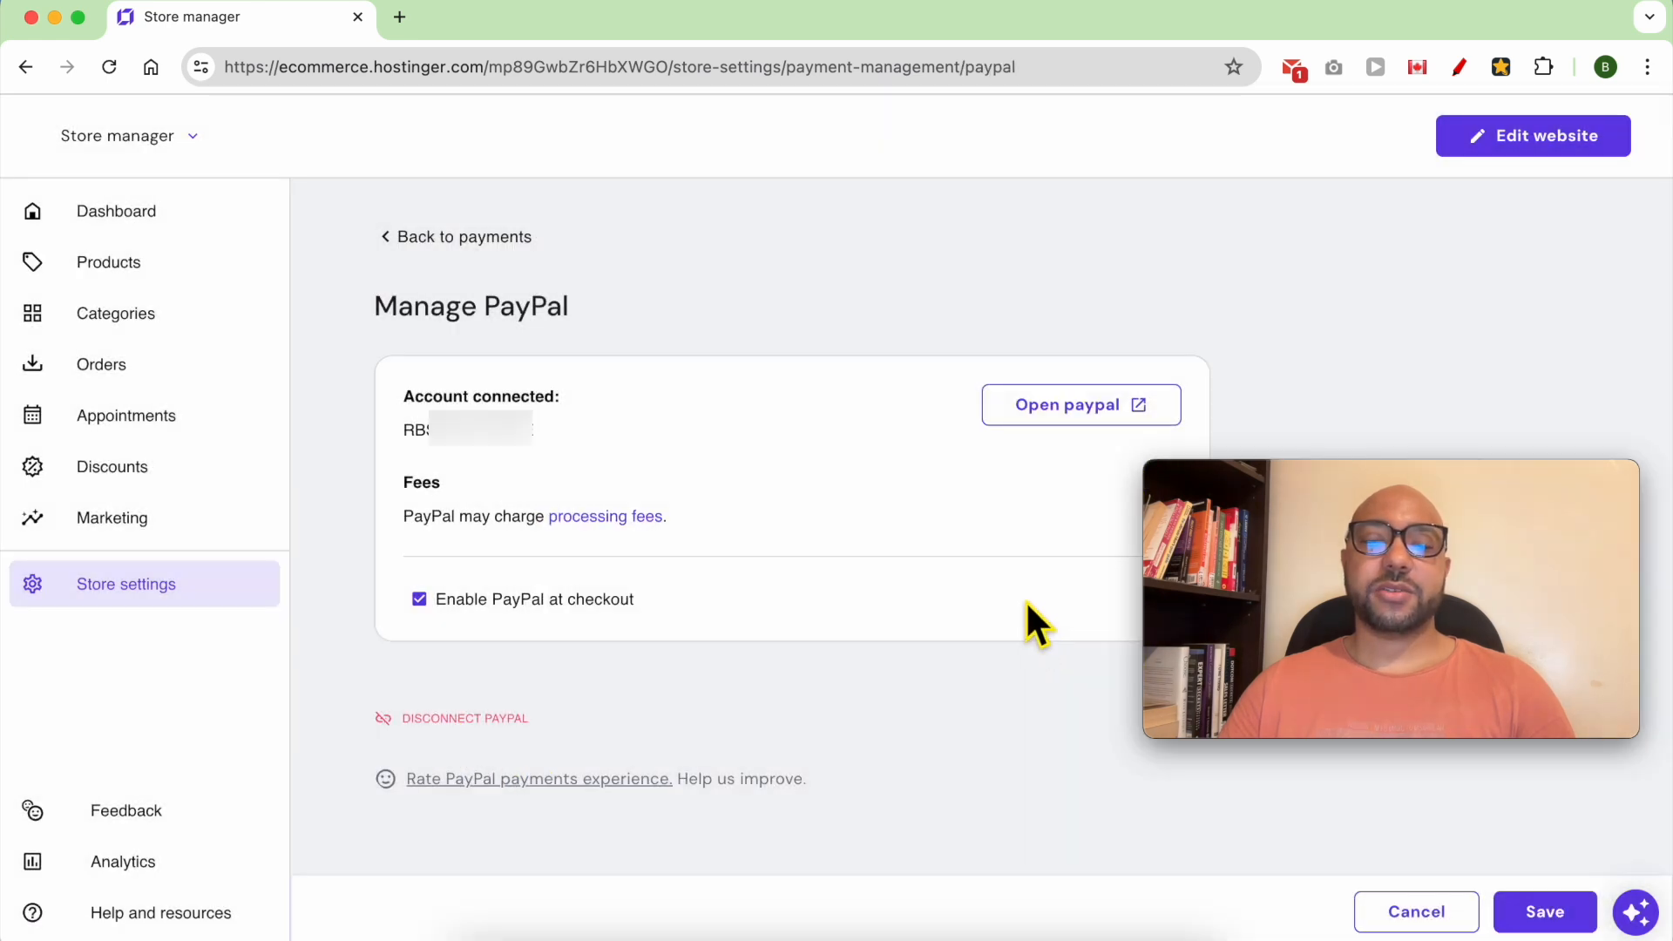
left_click(462, 236)
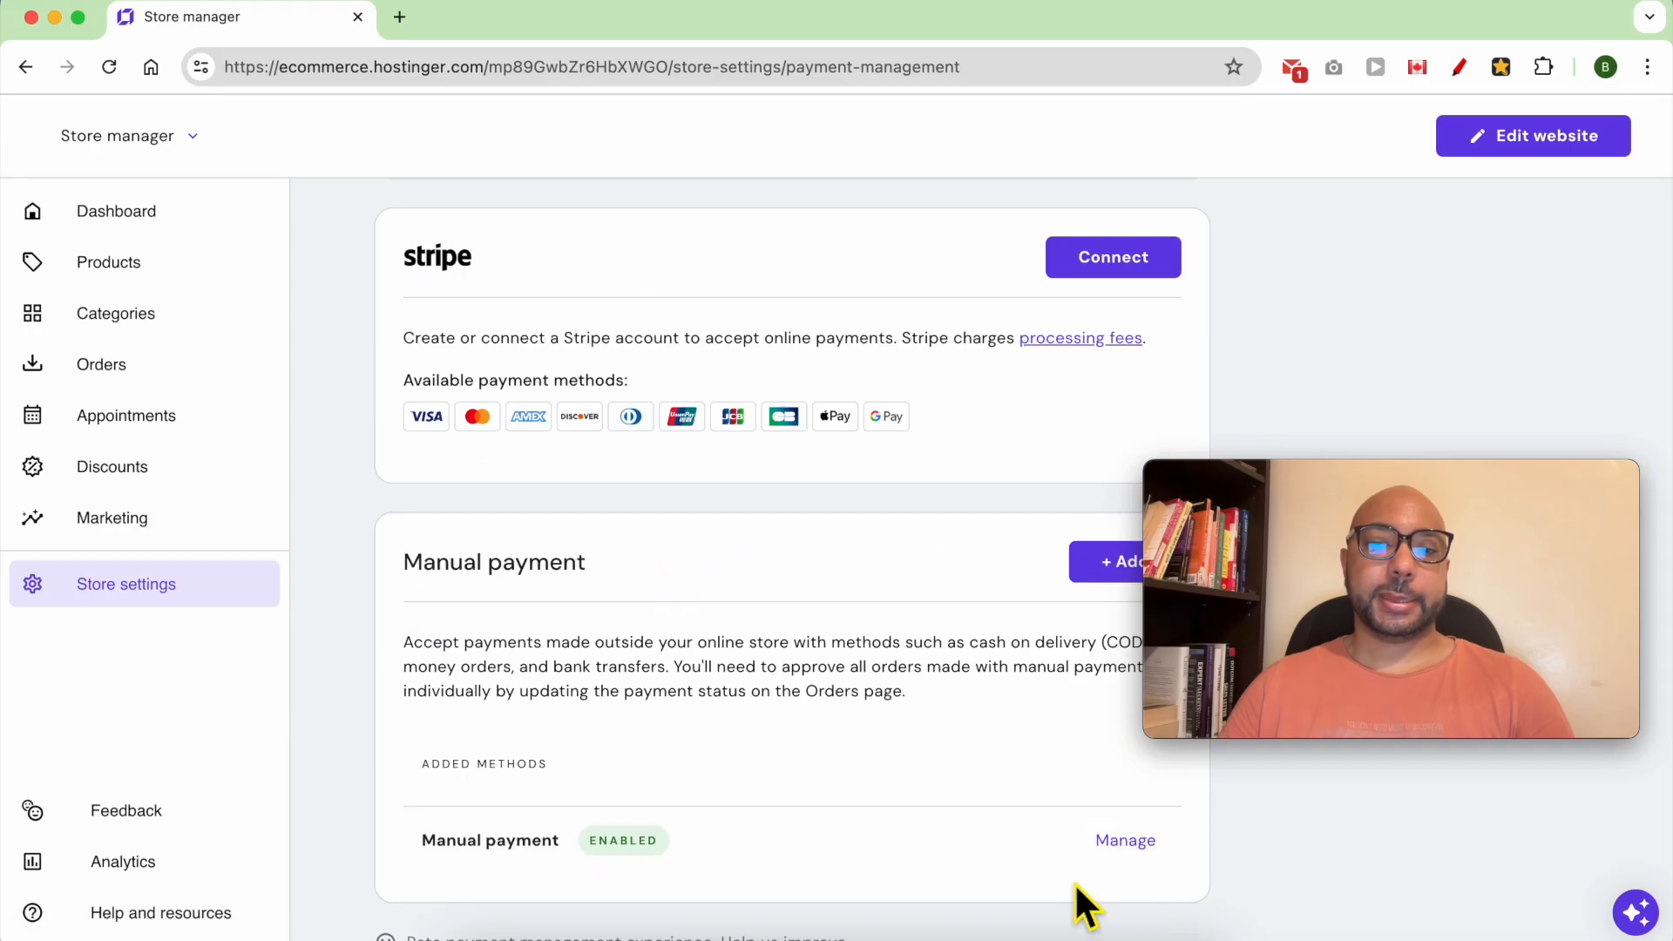
Step: Return to Store details, where Currency is now editable, and save the updates
left_click(1124, 840)
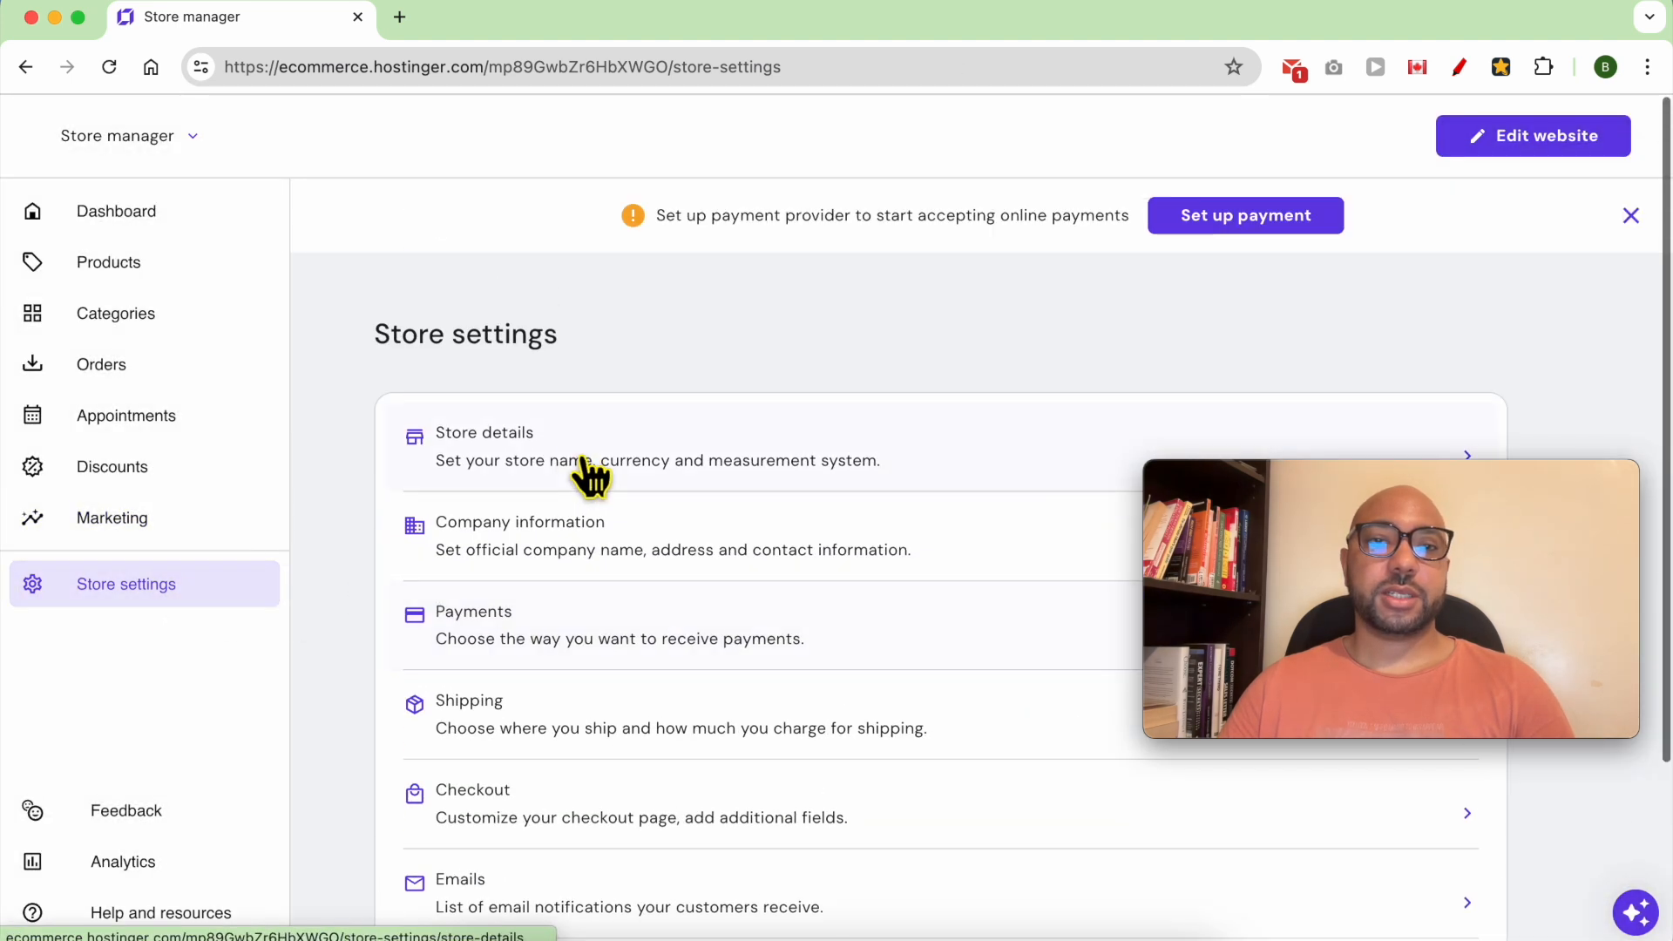
left_click(484, 432)
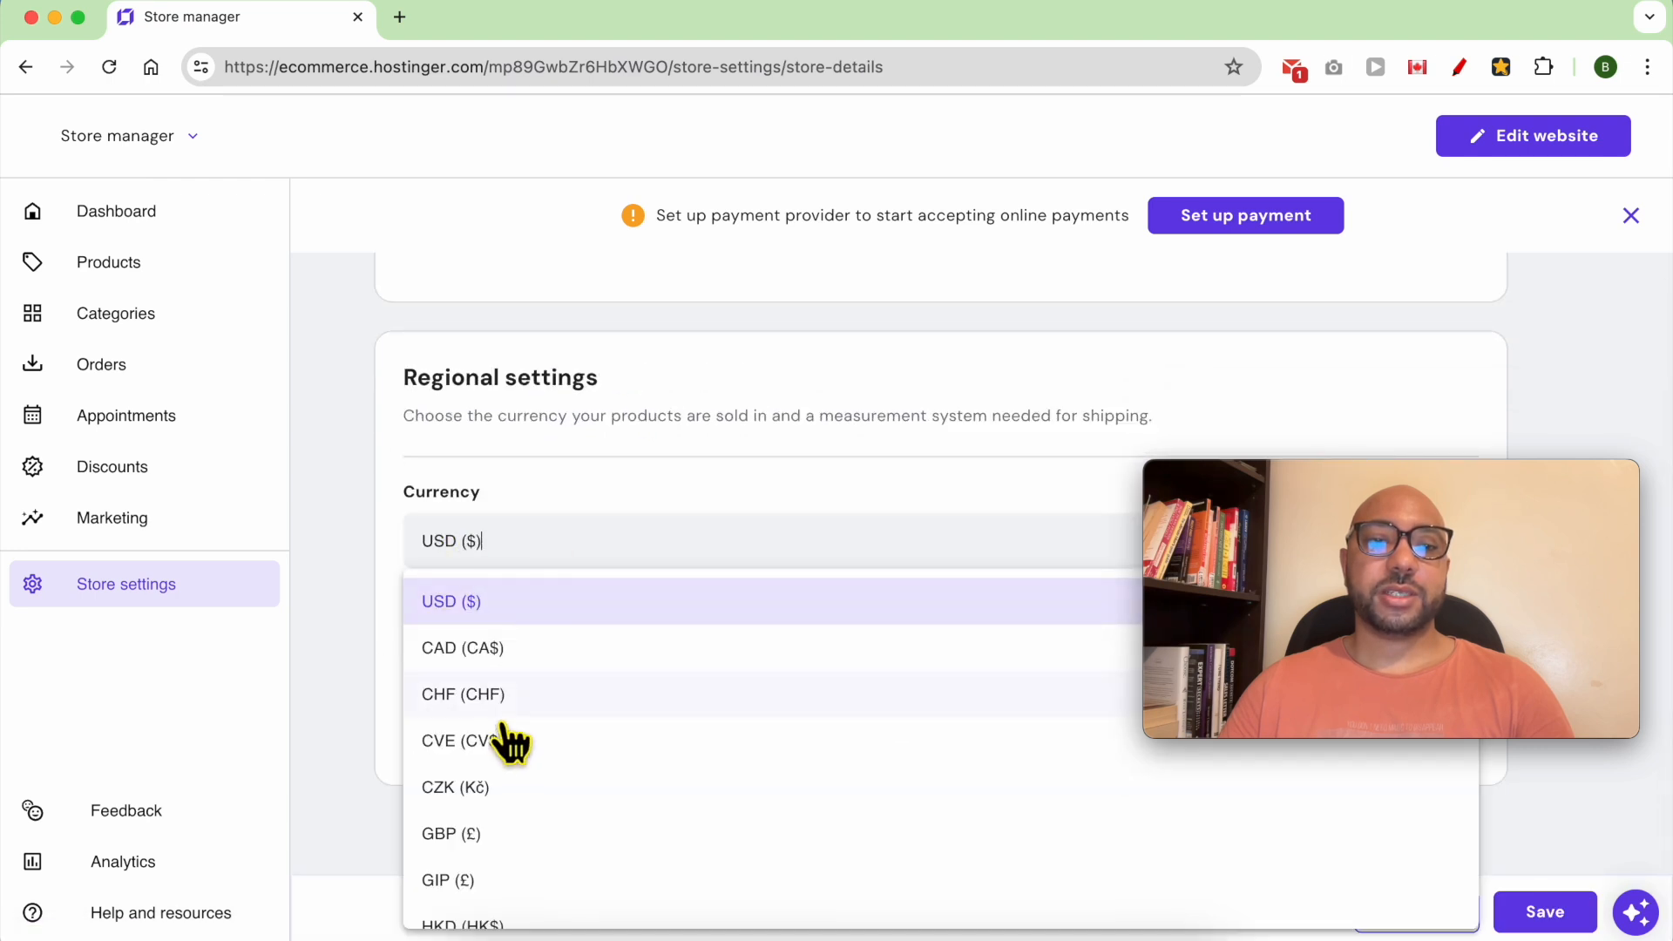
left_click(1543, 911)
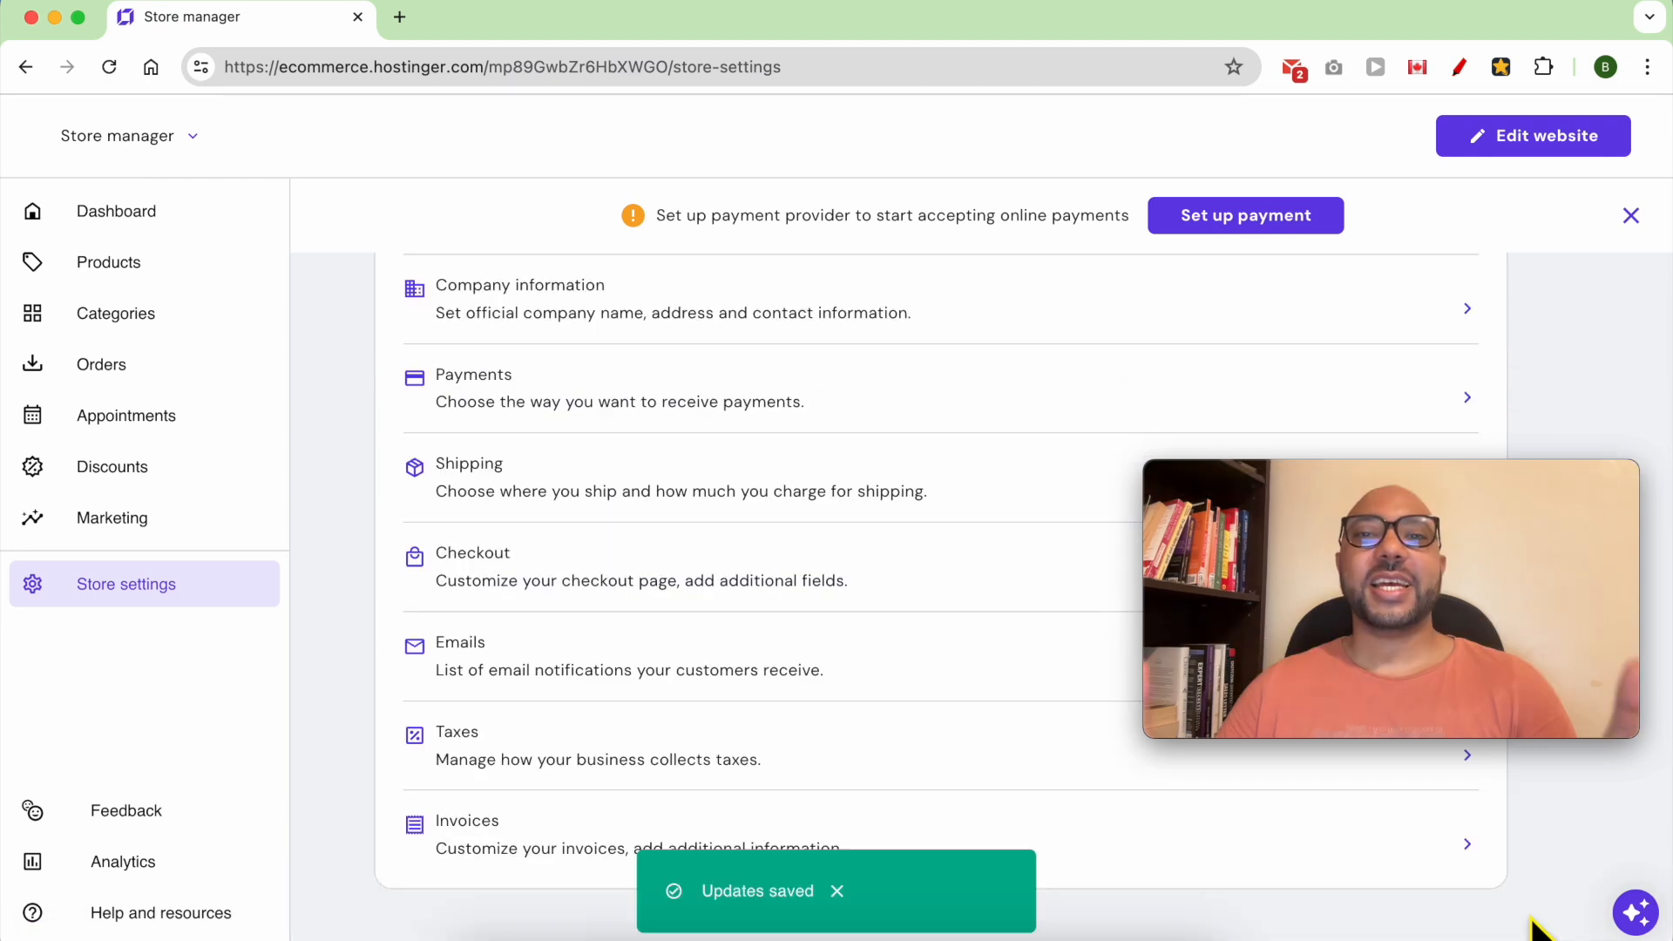